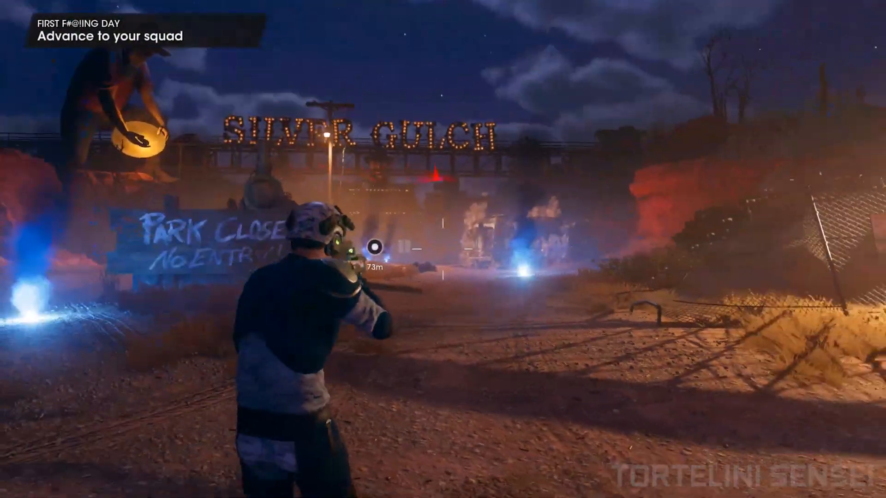
mouse_move(443, 249)
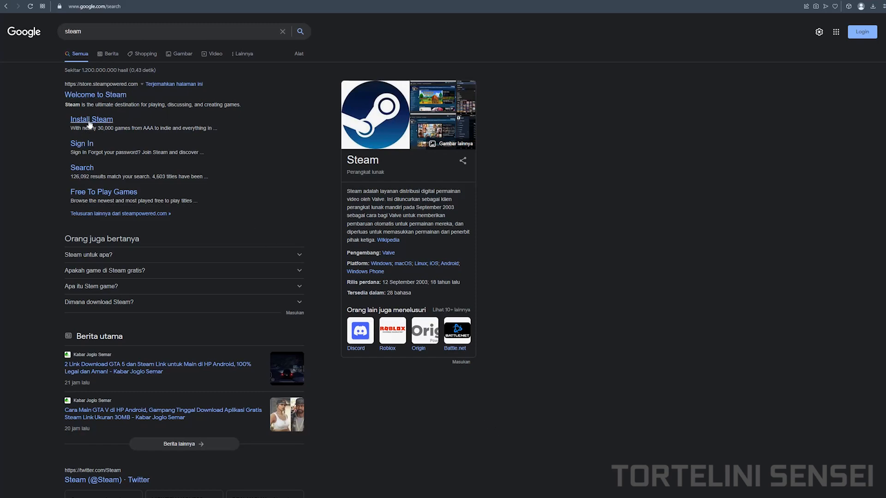
Find Steam through Windows search and open its game library.
click(90, 119)
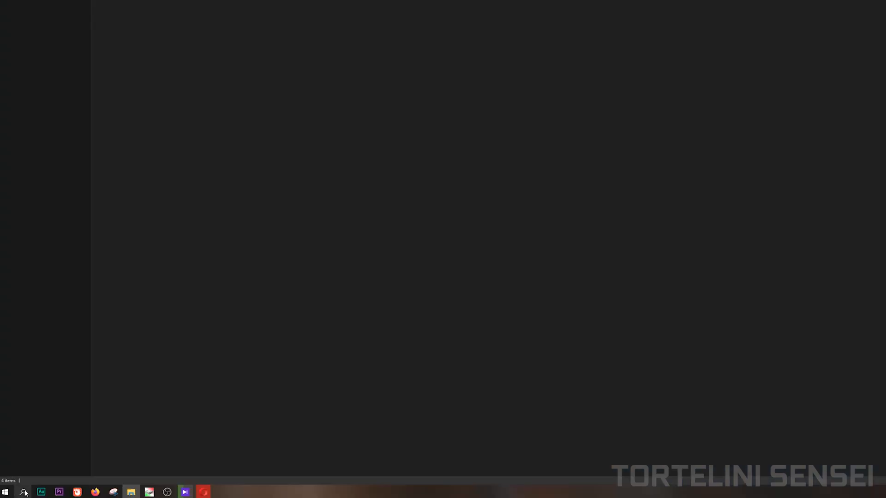
text(steam)
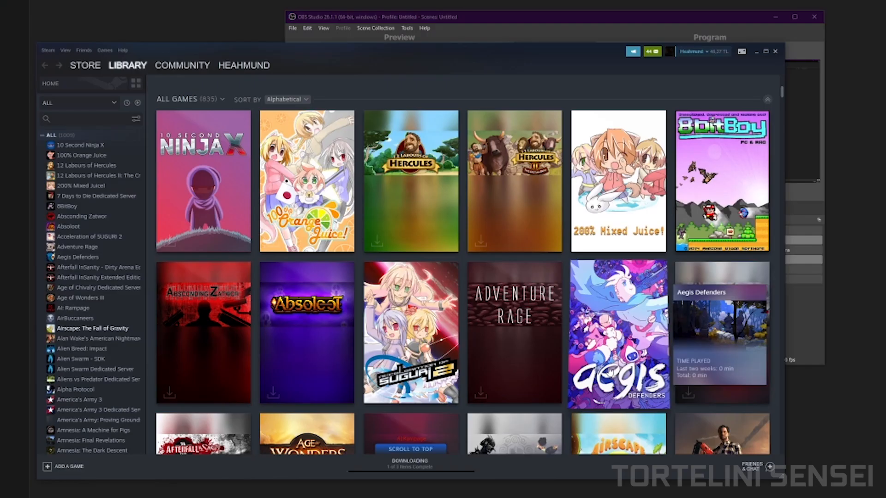
mouse_move(732, 62)
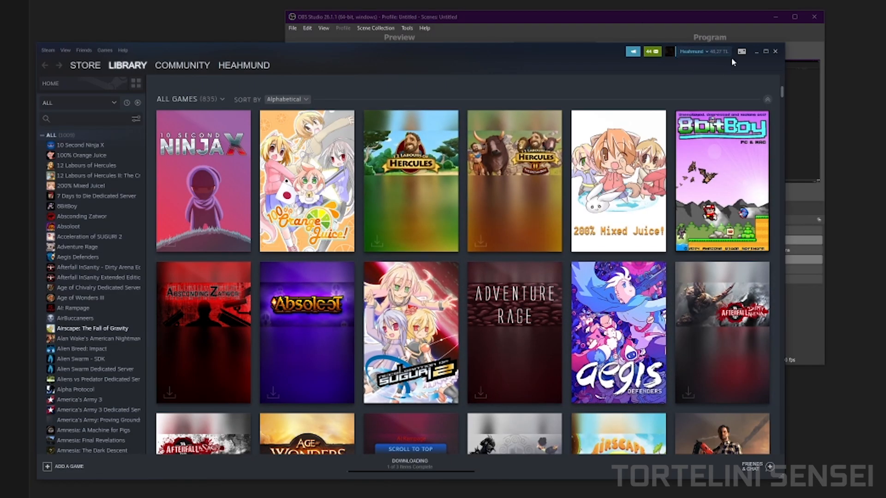
mouse_move(721, 95)
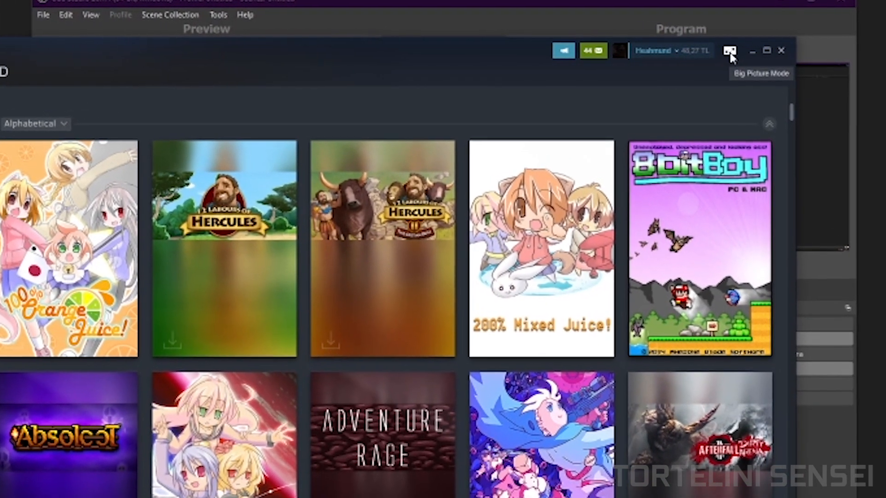
In Big Picture mode, enable PlayStation Configuration Support in Controller Settings.
click(729, 51)
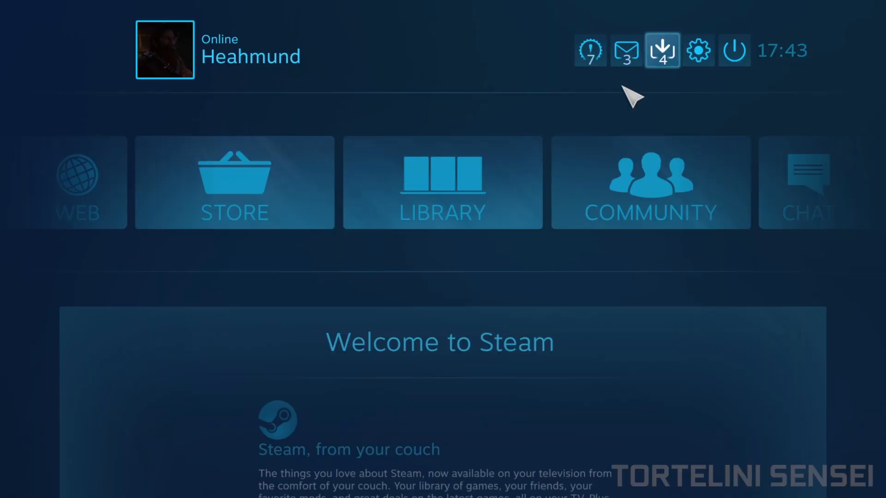
mouse_move(697, 51)
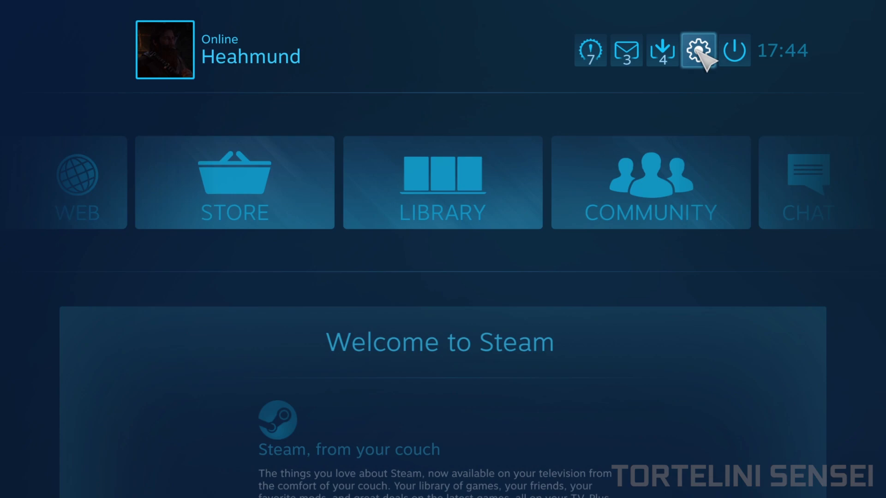
click(697, 50)
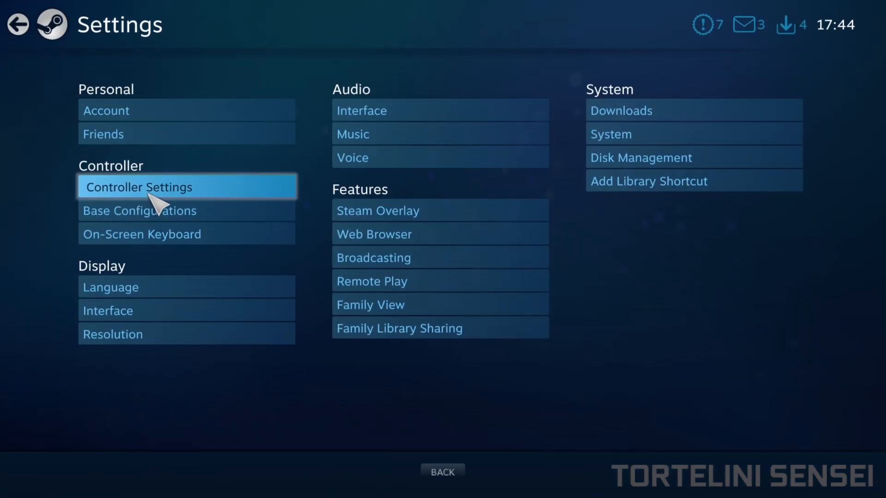
click(140, 186)
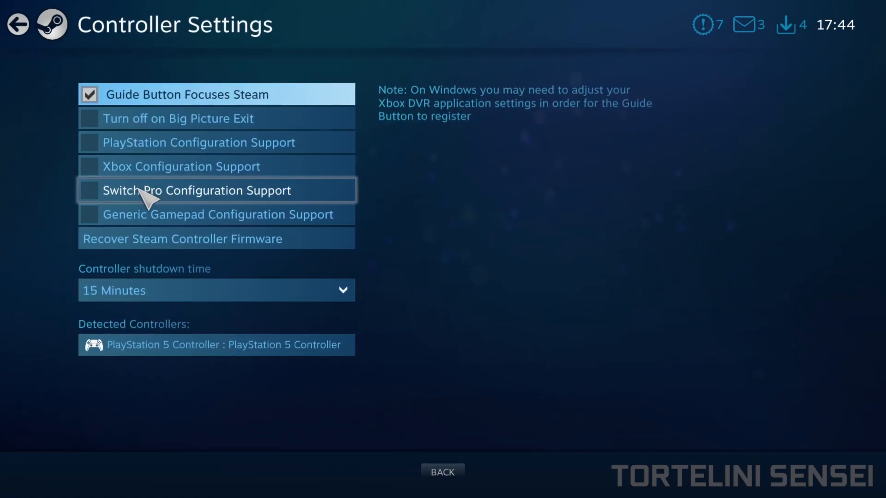
mouse_move(104, 142)
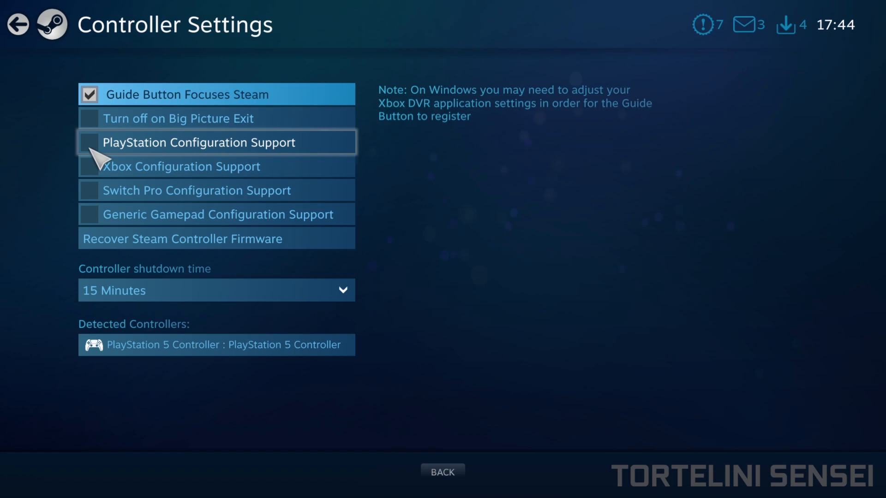
click(89, 142)
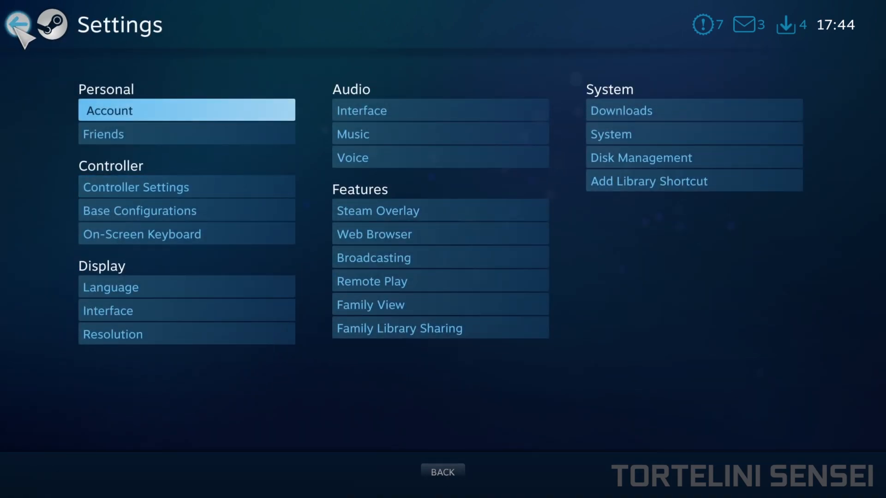
Exit Big Picture and start adding a non-Steam game to the library.
click(732, 50)
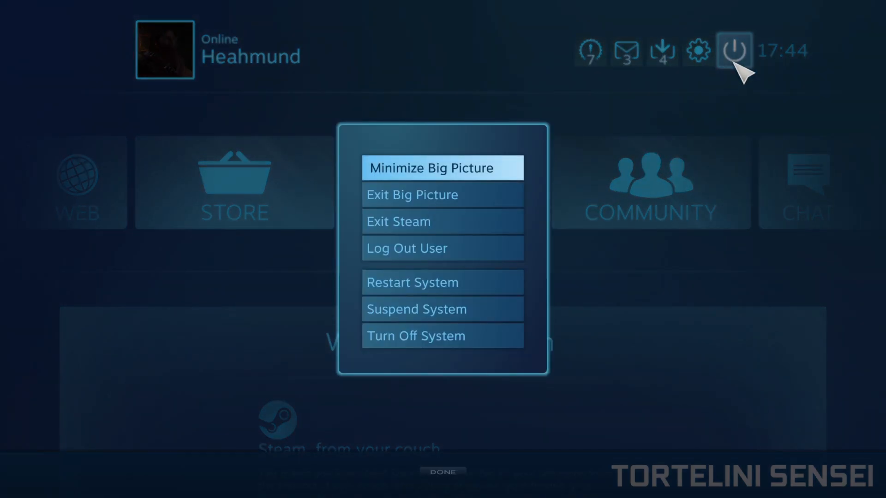
mouse_move(441, 194)
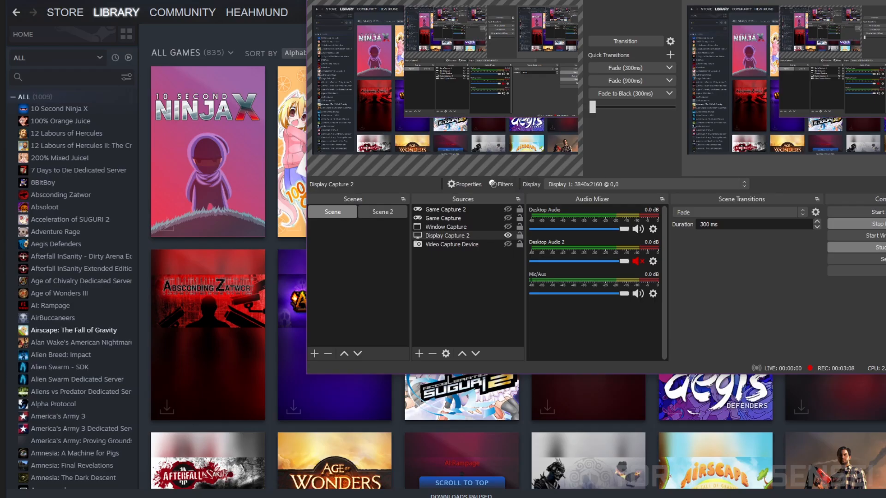
mouse_move(705, 365)
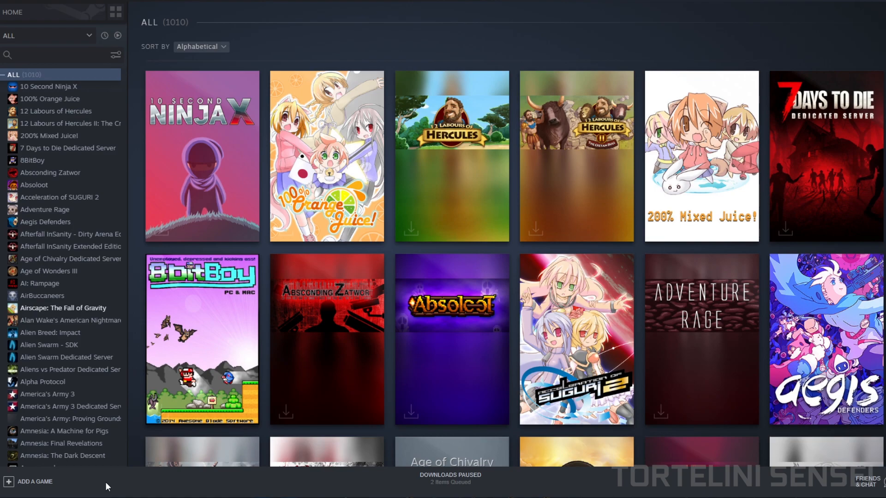
mouse_move(40, 492)
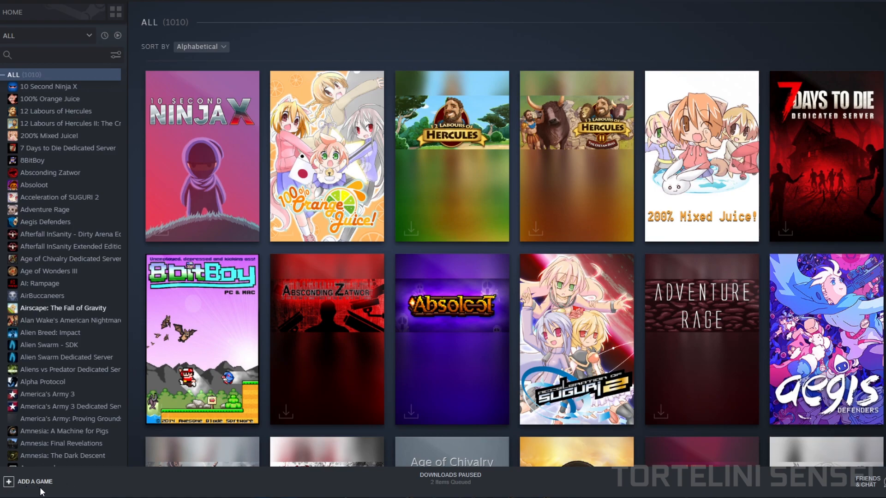
mouse_move(23, 486)
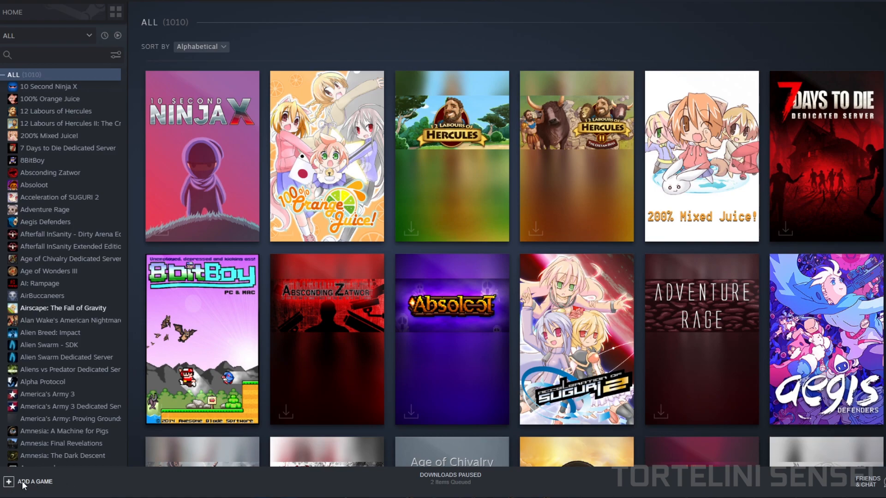
click(28, 481)
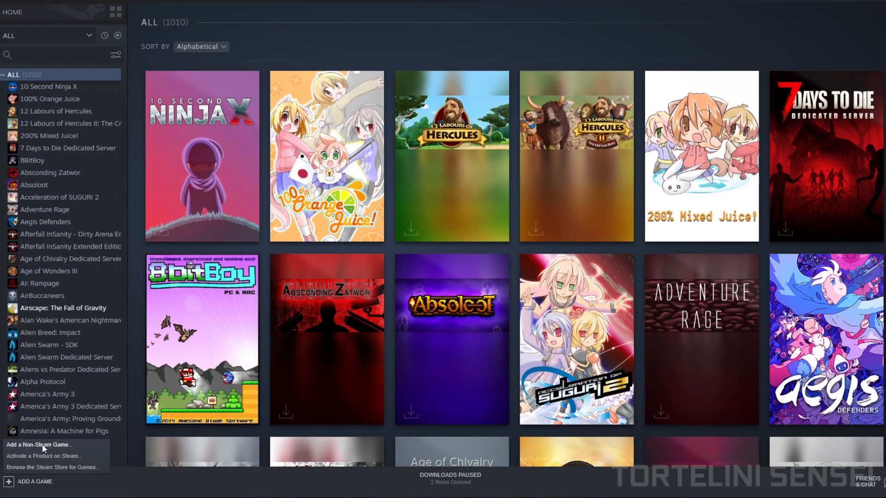
click(42, 445)
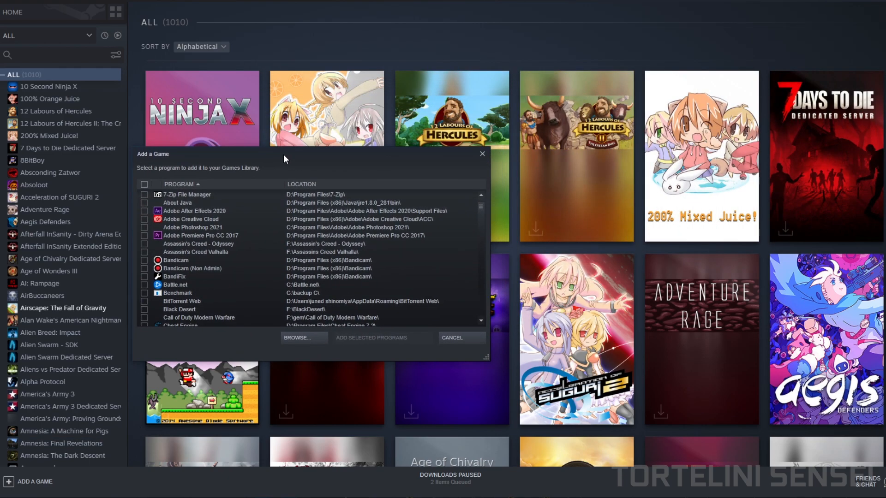
Browse to L:\EPIC\Saints Row 2022\sr5 and select SaintsRow.exe.
click(297, 337)
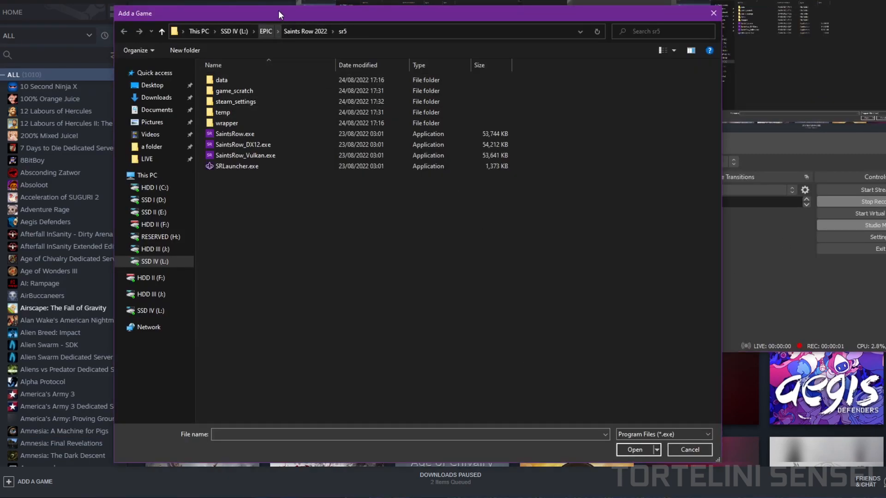
mouse_move(336, 186)
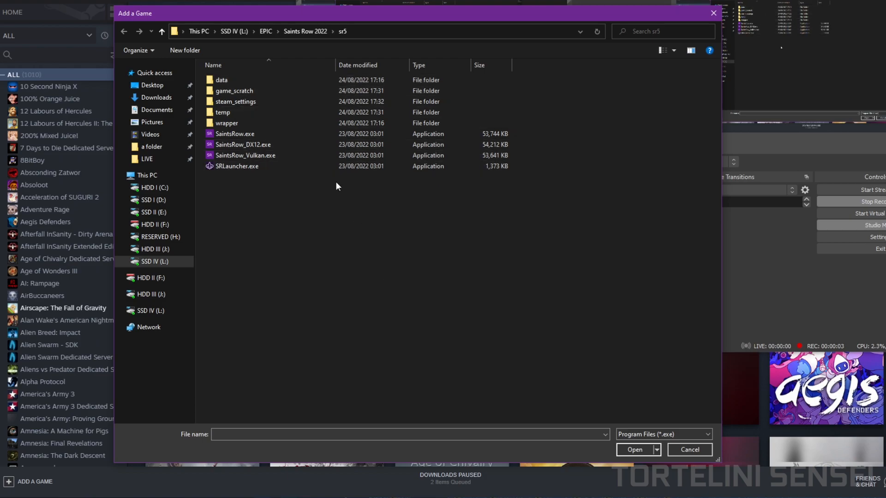
click(161, 31)
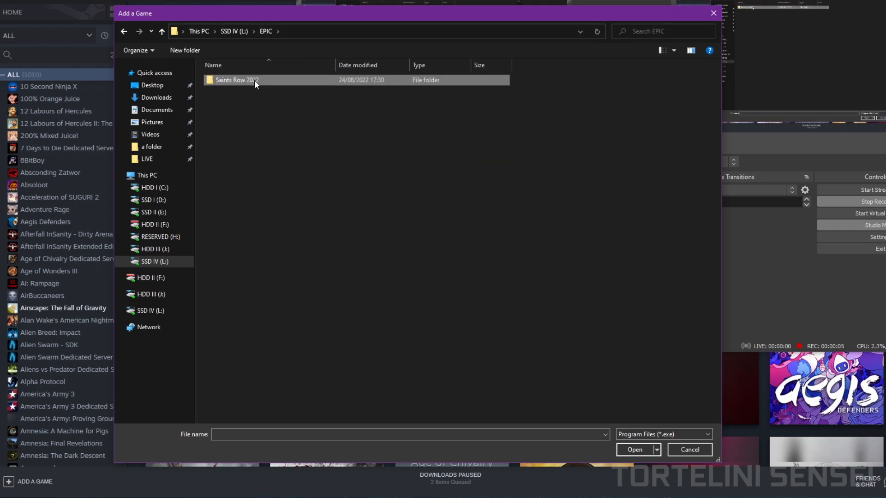
double_click(237, 80)
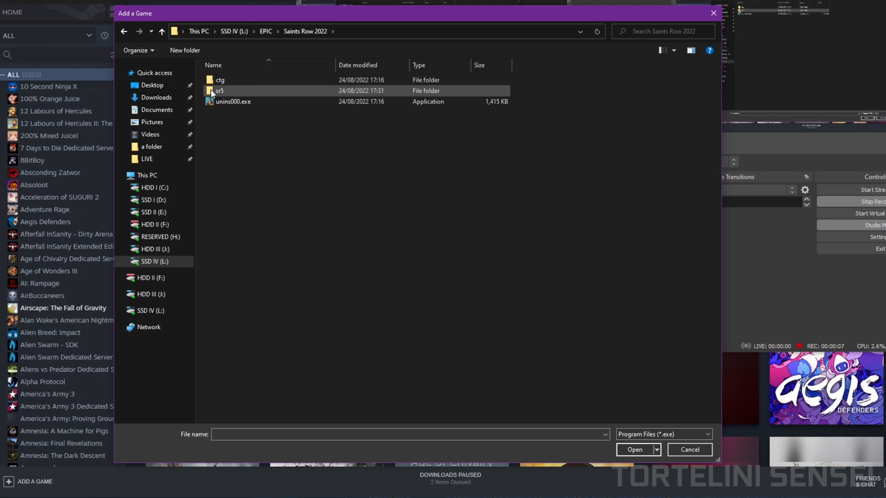
mouse_move(219, 91)
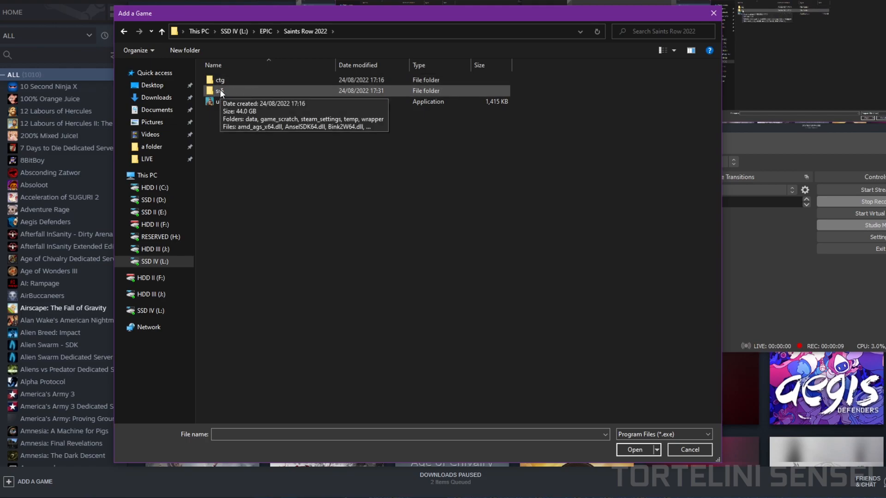
double_click(226, 91)
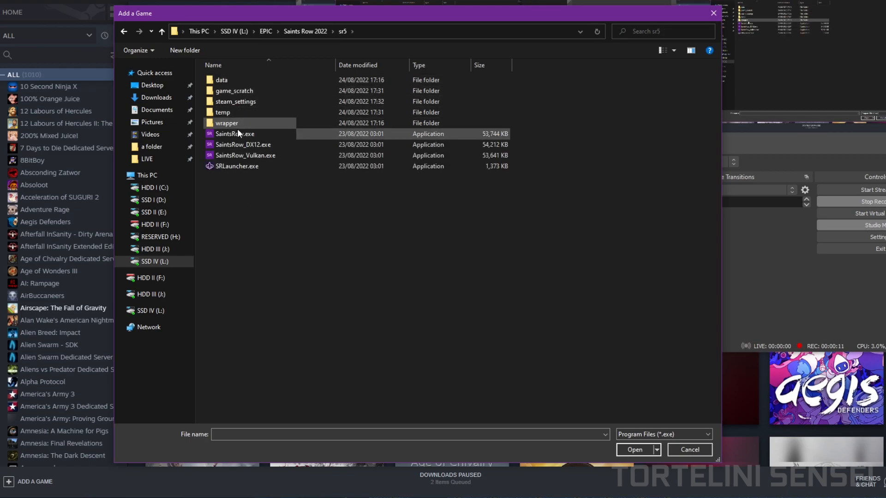
mouse_move(235, 133)
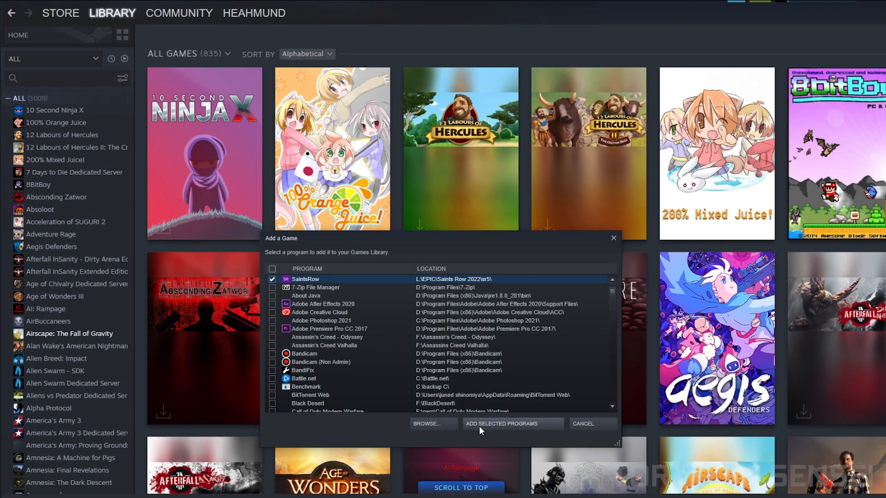
mouse_move(493, 431)
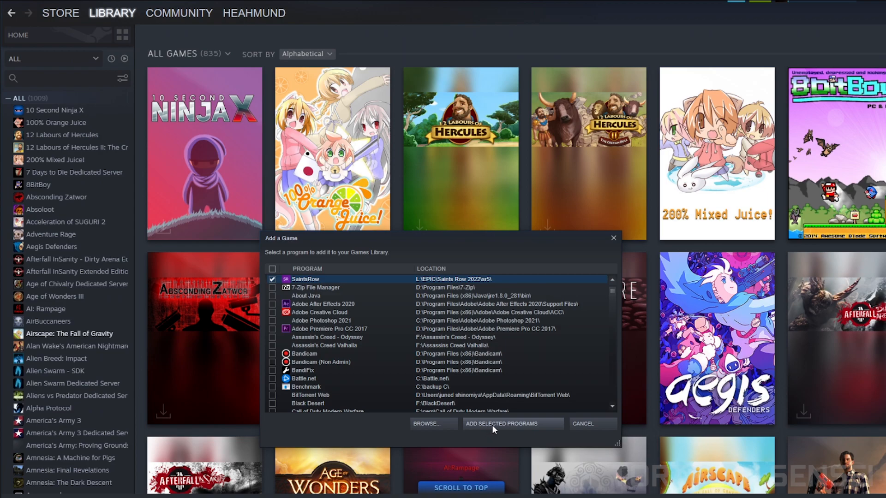
Add SaintsRow to the library, then search 'saint' and open its game page.
click(511, 424)
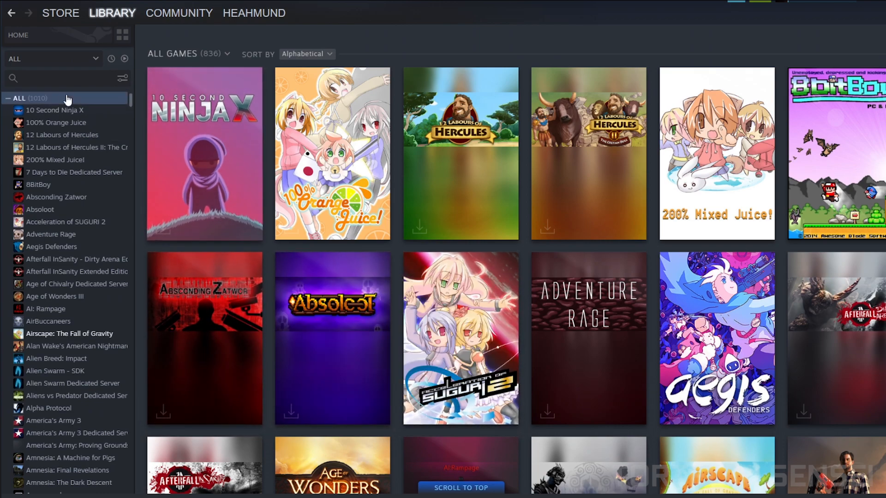
mouse_move(104, 112)
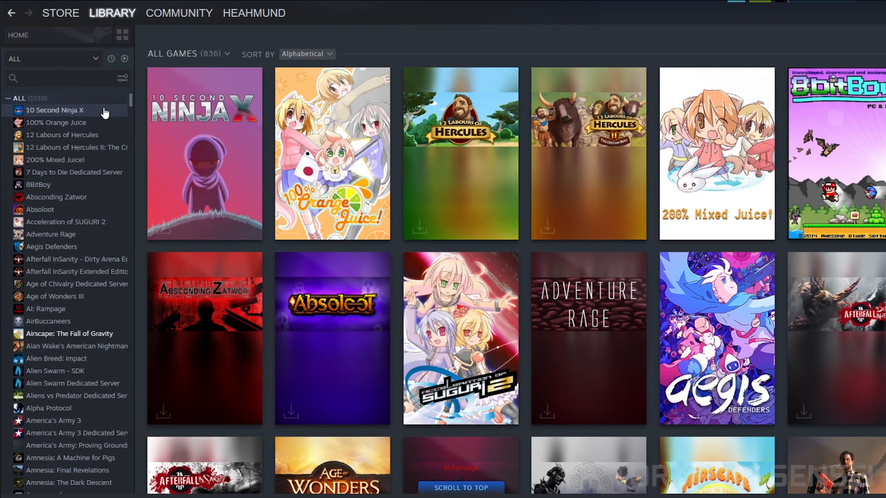
scroll(down, 3)
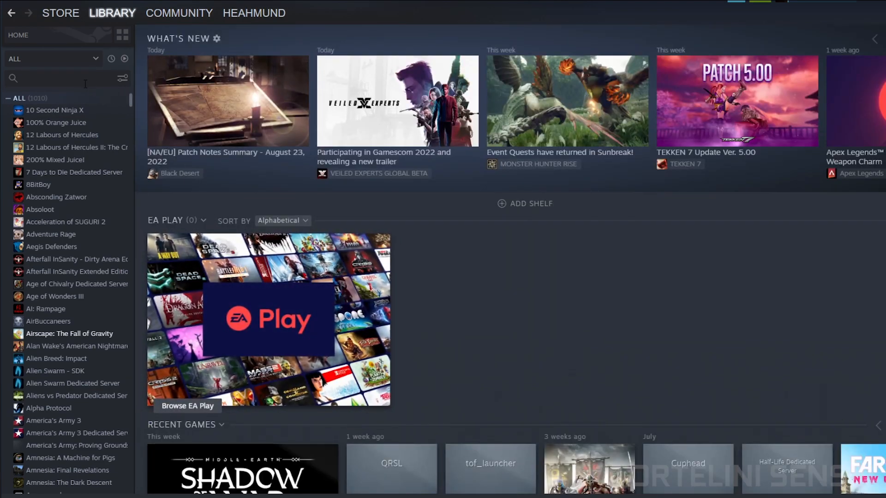
click(56, 78)
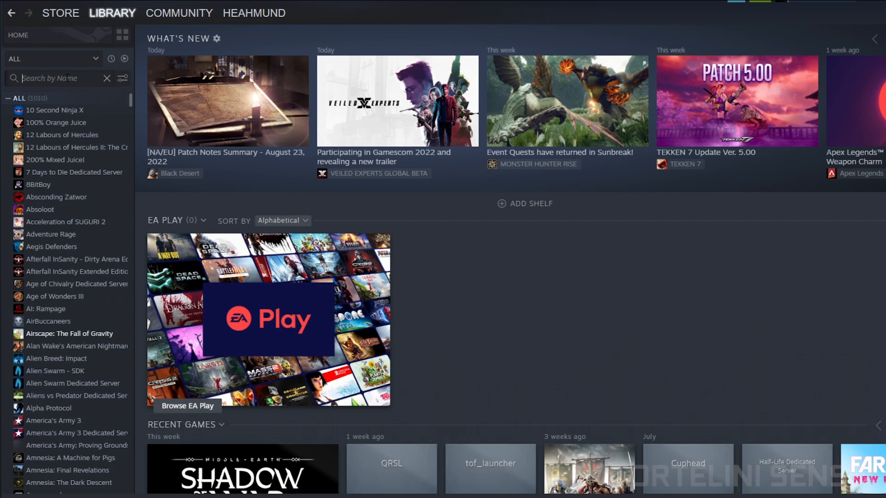
text(saint)
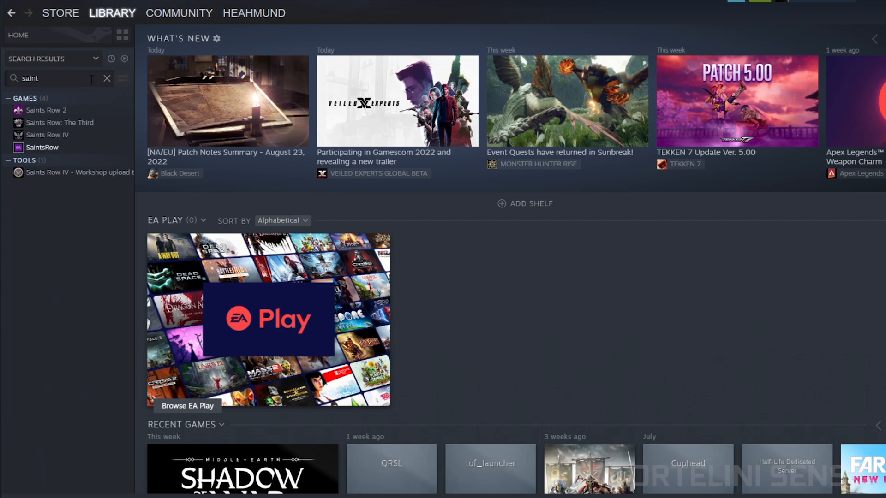
click(42, 148)
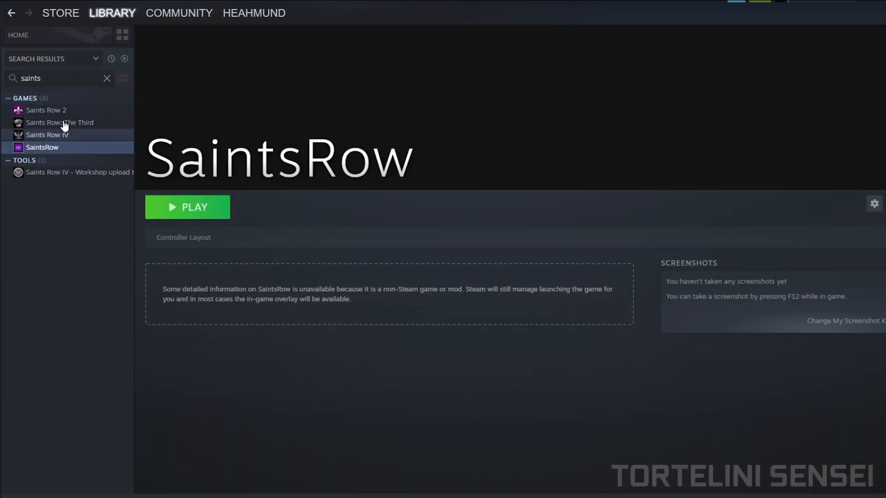
mouse_move(65, 153)
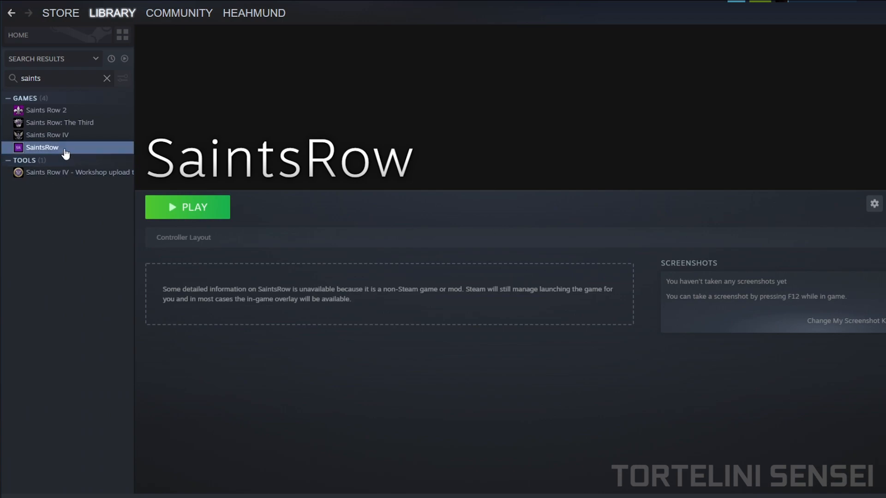
mouse_move(72, 213)
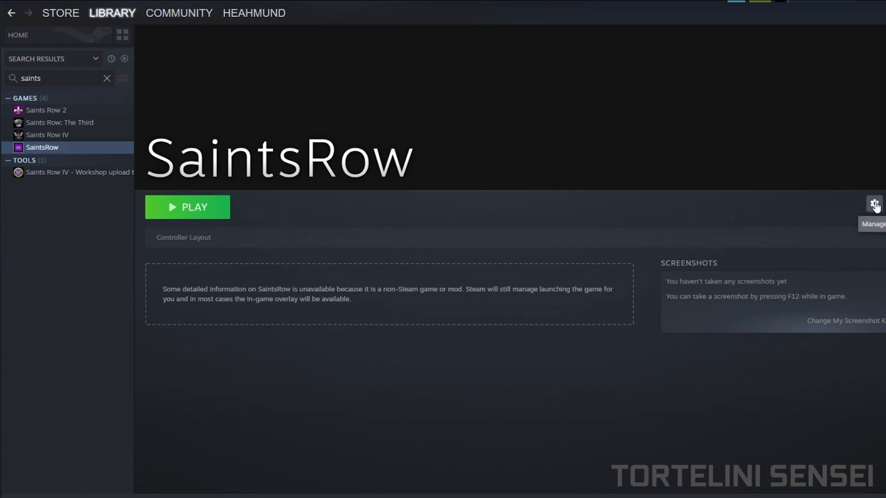
Apply the Gamepad template from Browse Configs > Templates to SaintsRow's controller layout.
click(873, 203)
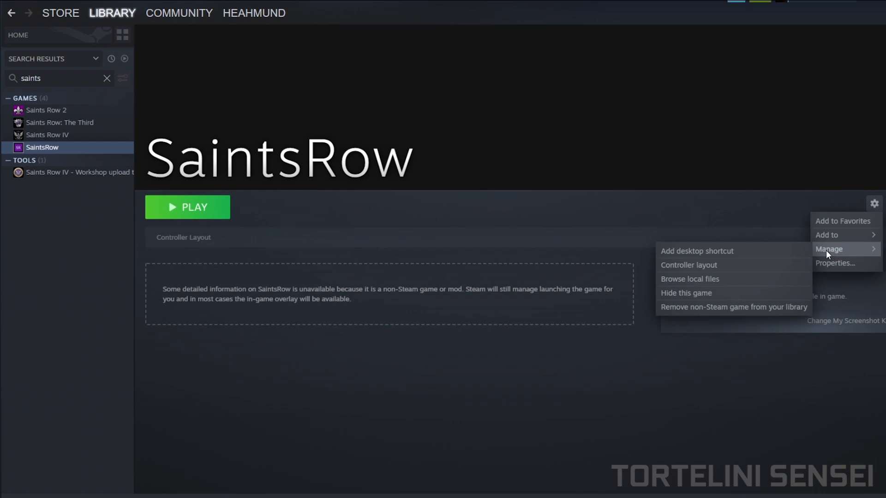
click(689, 265)
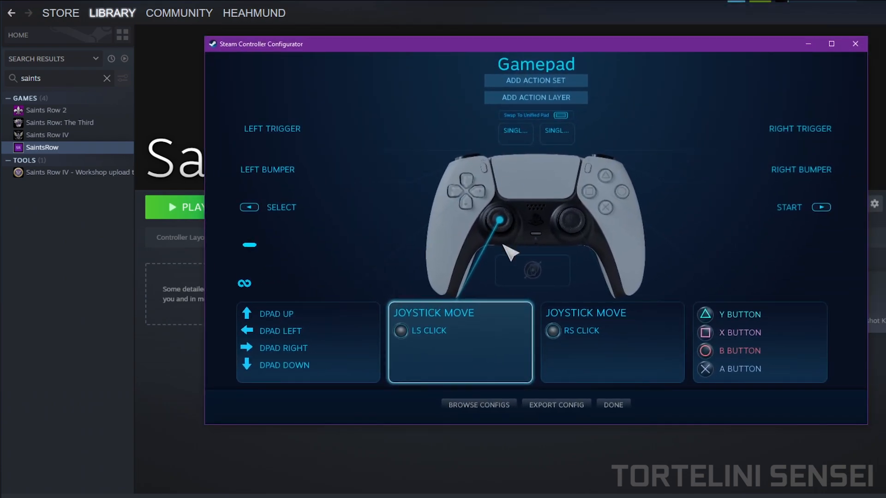
mouse_move(478, 405)
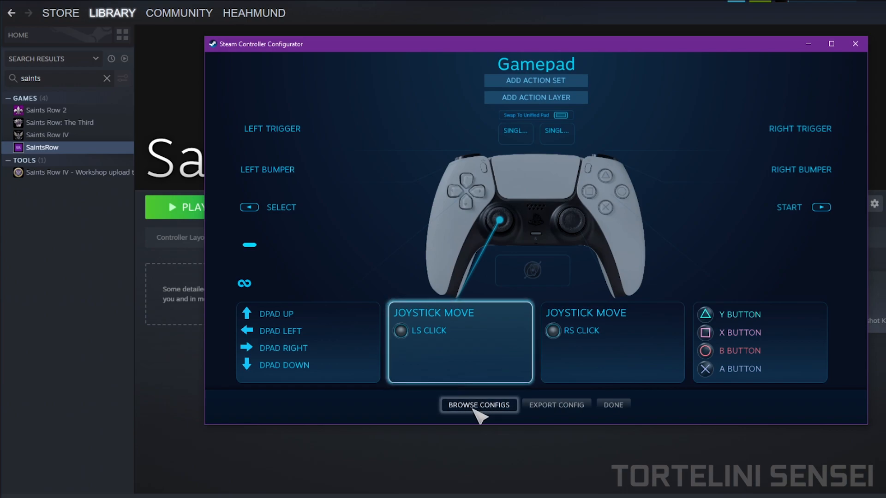
click(479, 405)
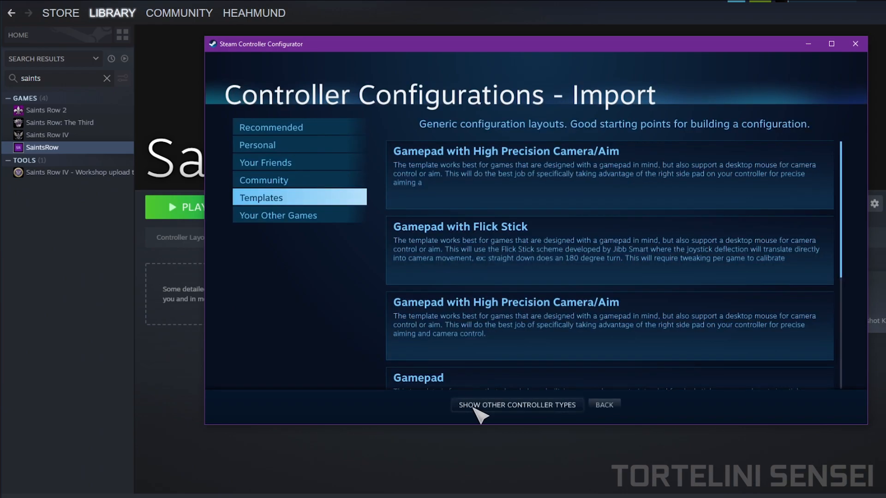
mouse_move(308, 205)
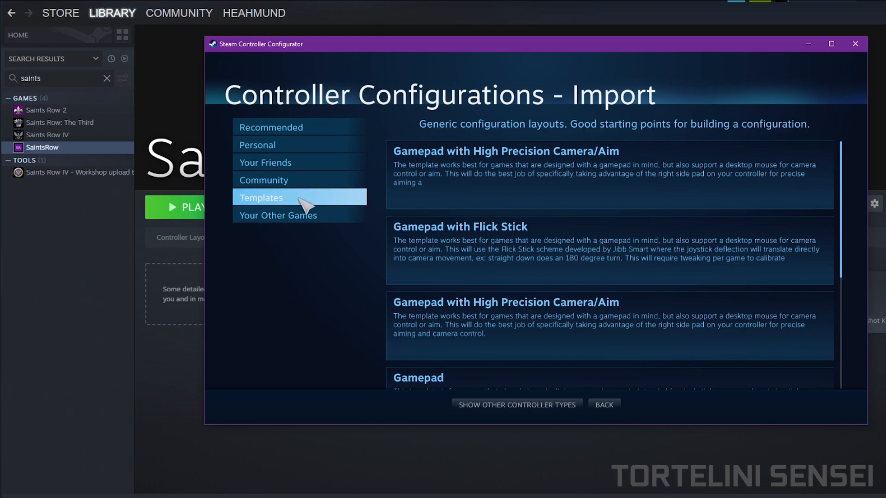
click(541, 248)
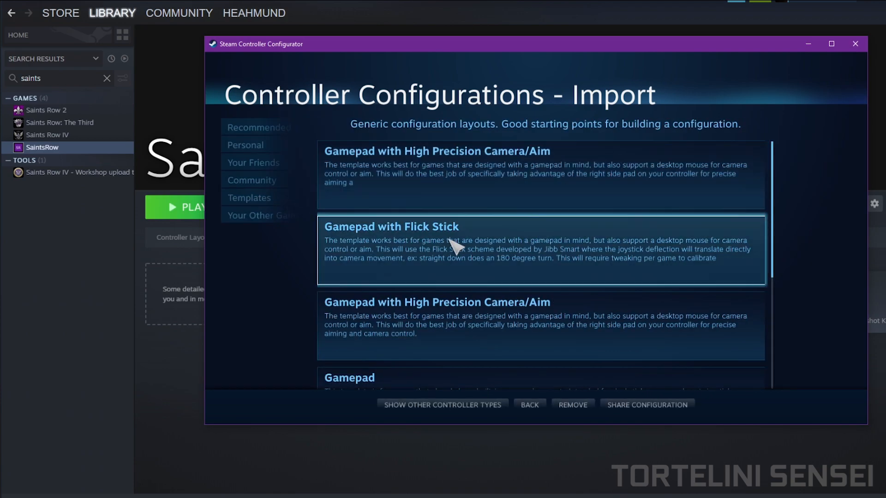
scroll(down, 3)
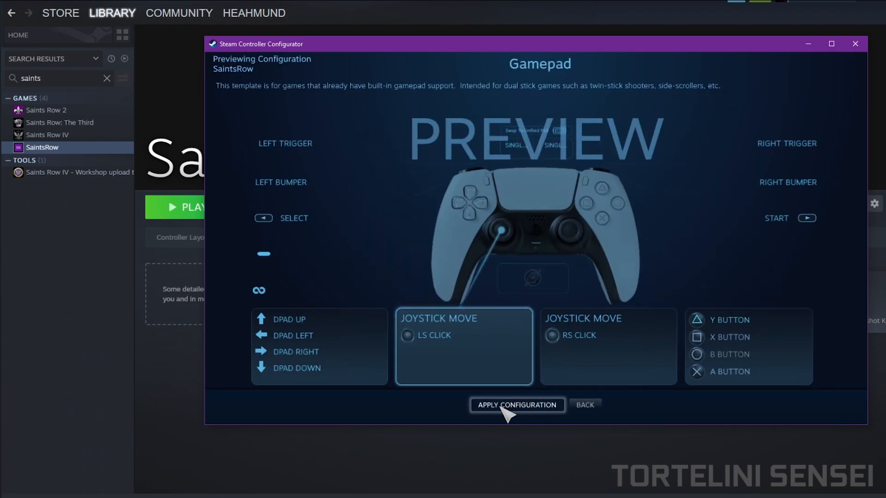
click(515, 405)
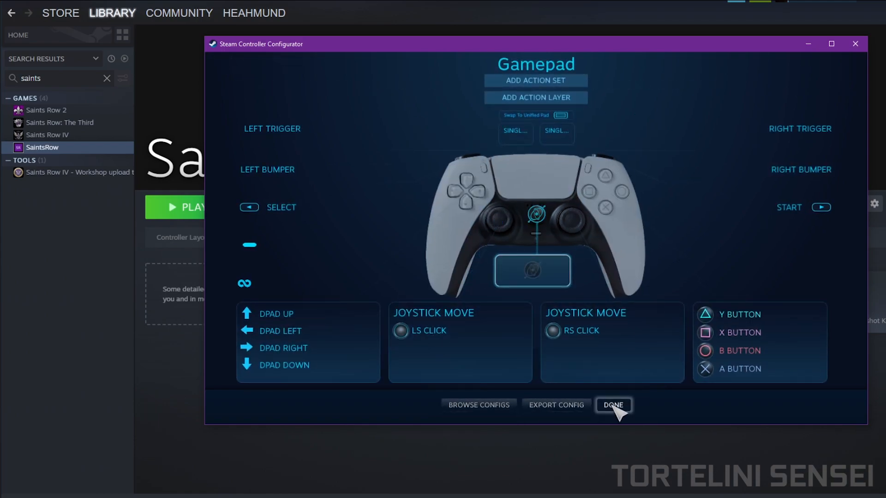
click(613, 405)
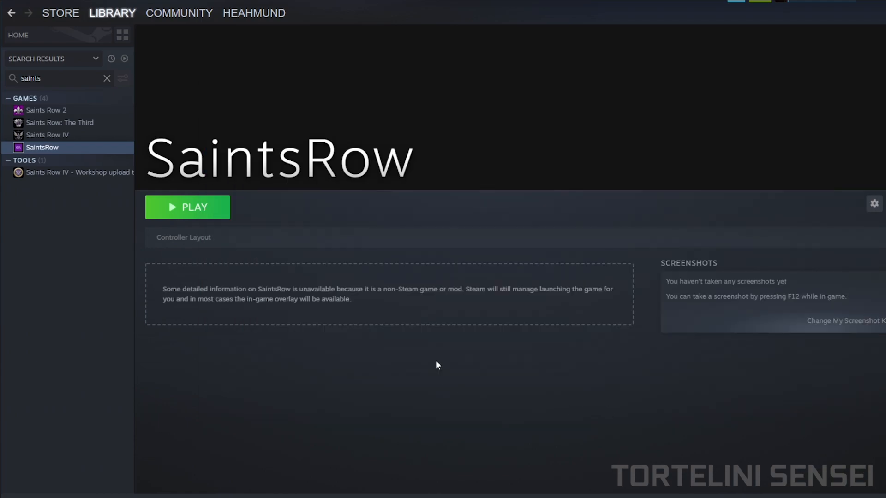
mouse_move(176, 218)
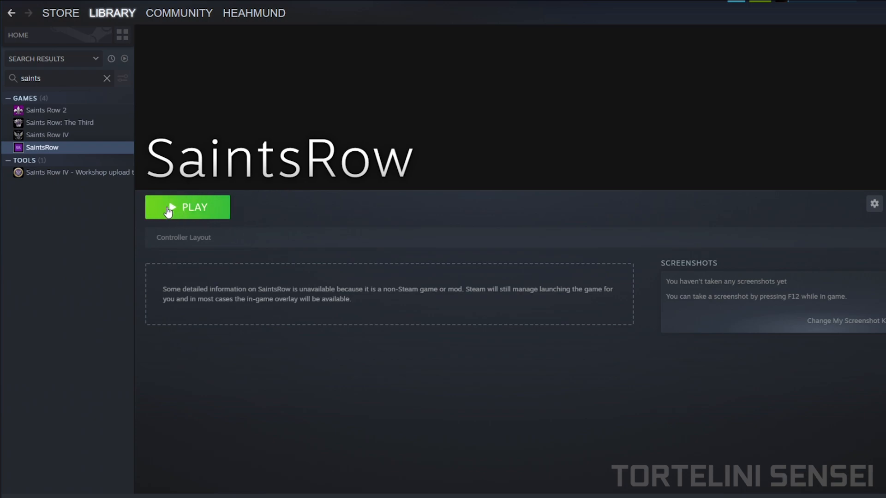
Launch SaintsRow with the green PLAY button.
click(187, 206)
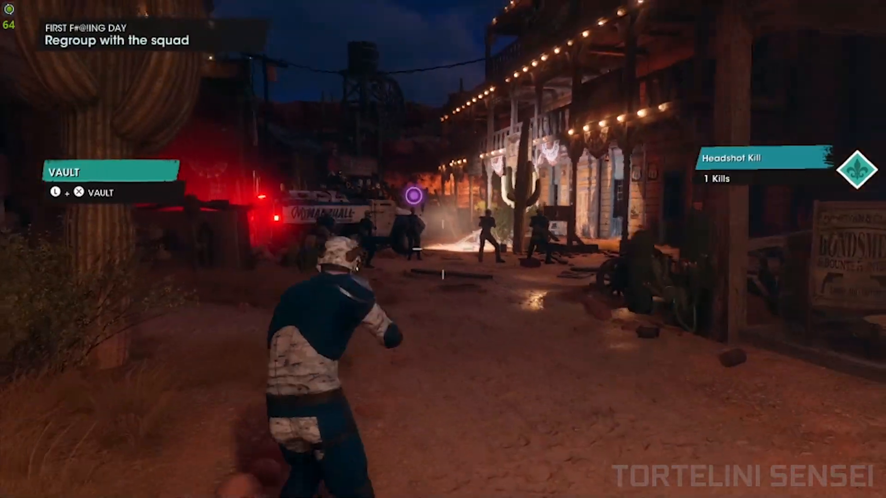
Move the character forward toward the Regroup with the squad objective.
key(w)
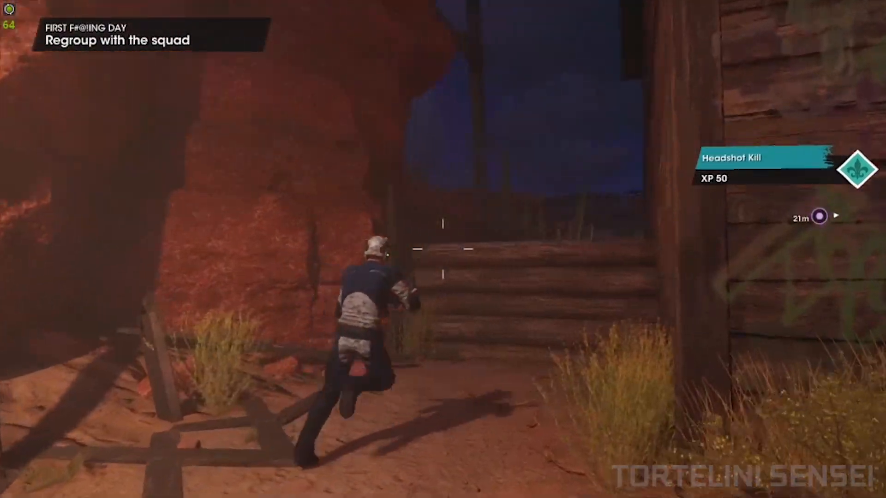